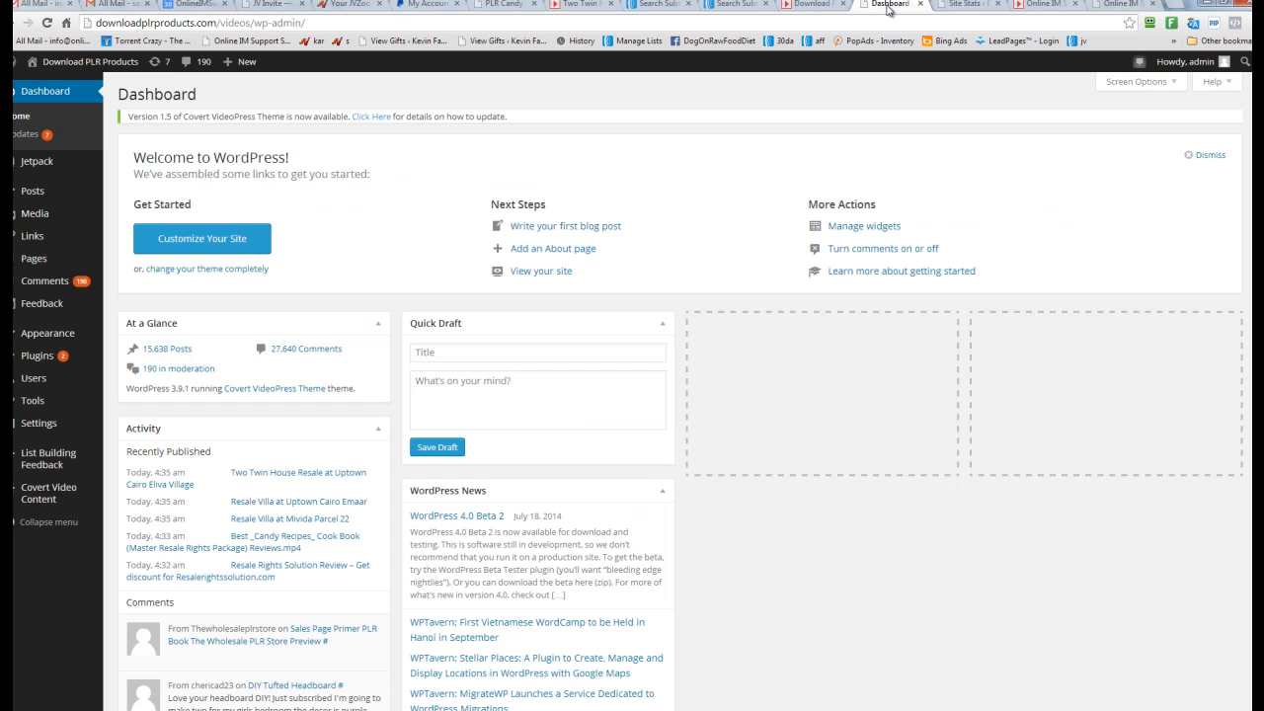
mouse_move(35, 162)
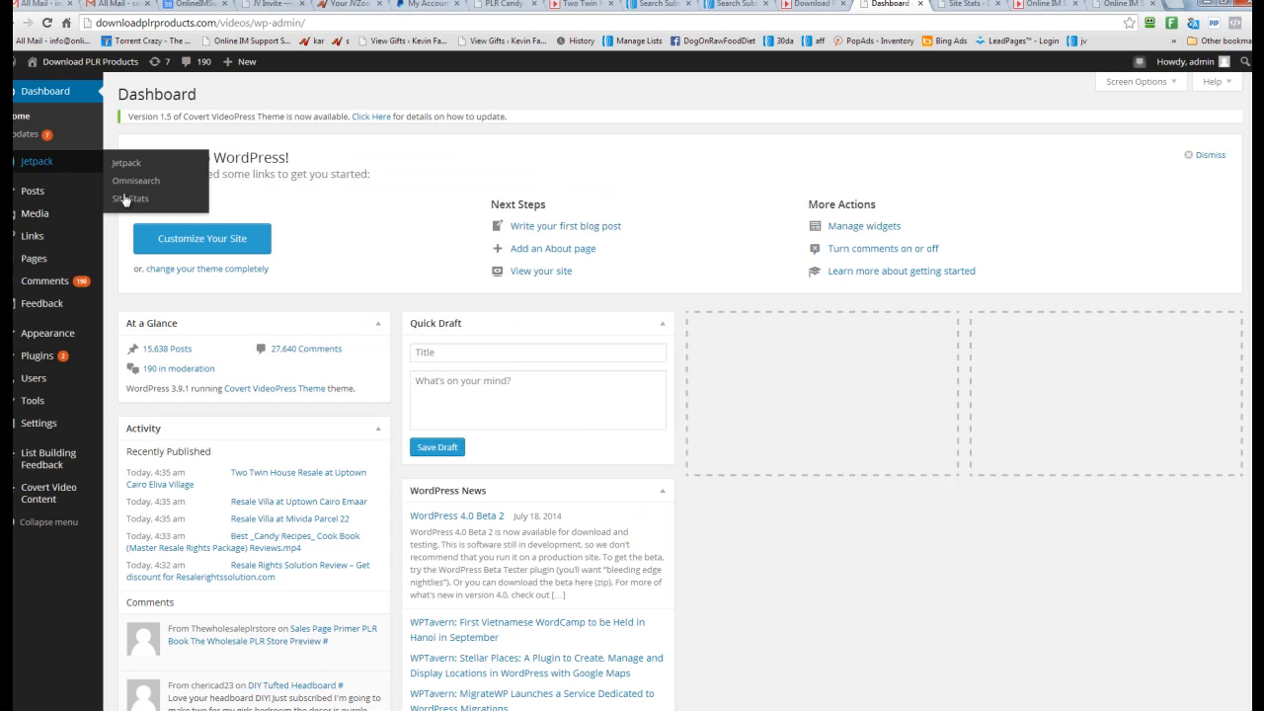
- Open Jetpack Site Stats in a new browser tab from the admin sidebar
right_click(130, 198)
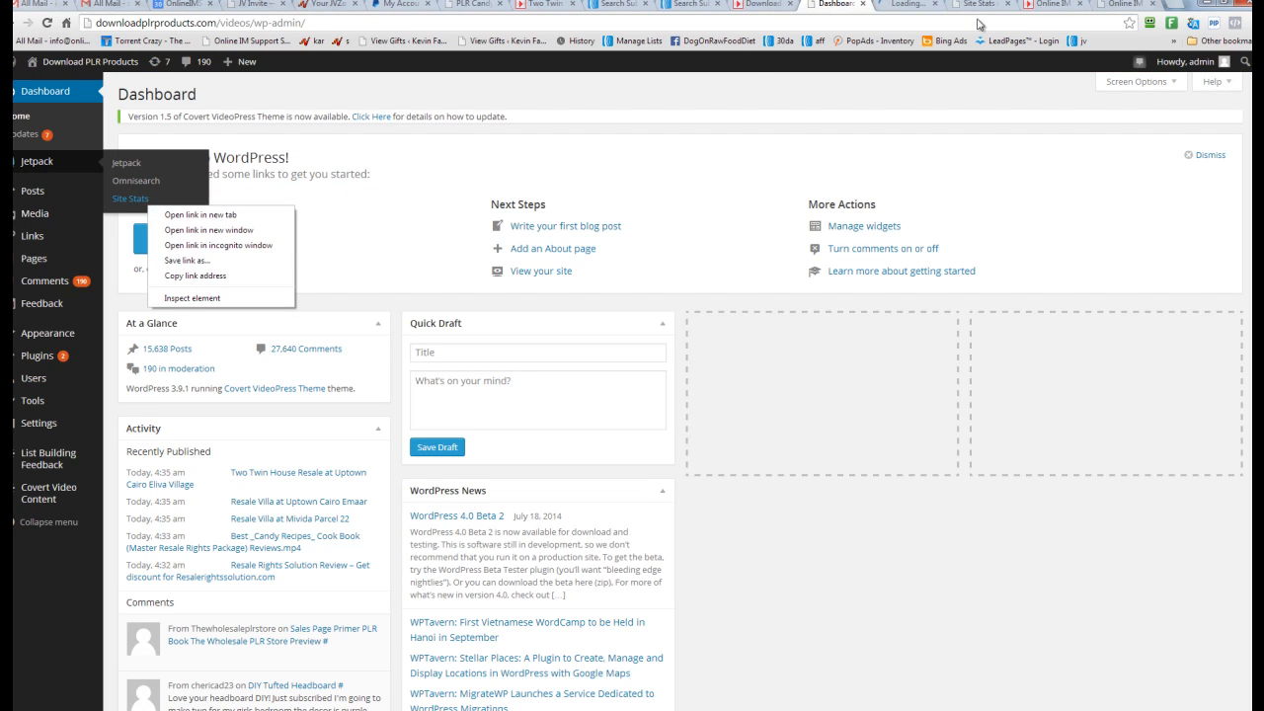
left_click(131, 197)
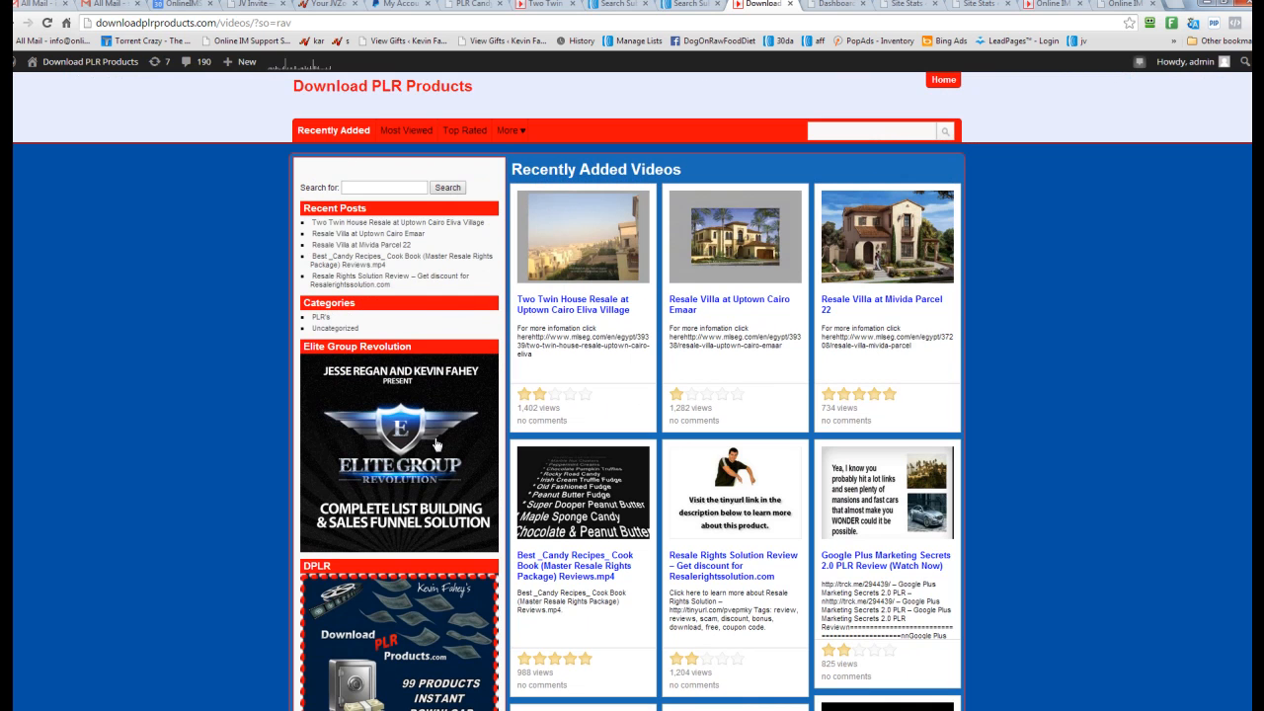
mouse_move(470, 419)
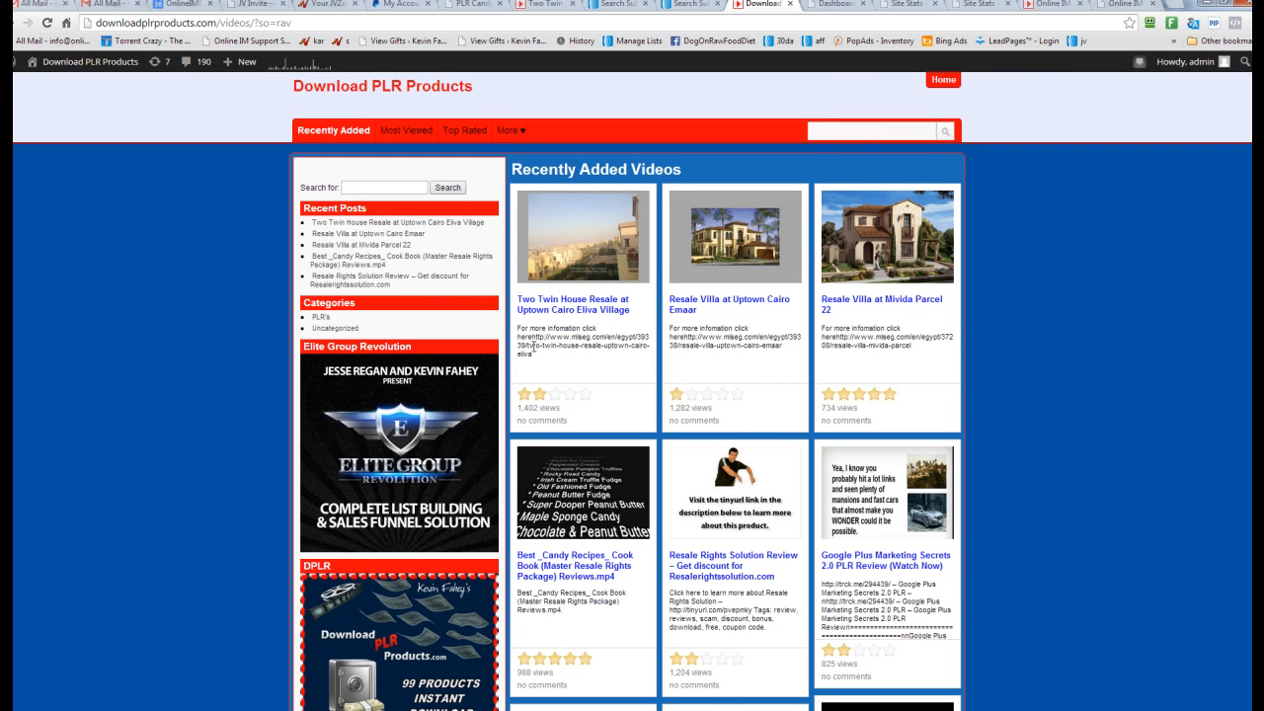
mouse_move(525, 470)
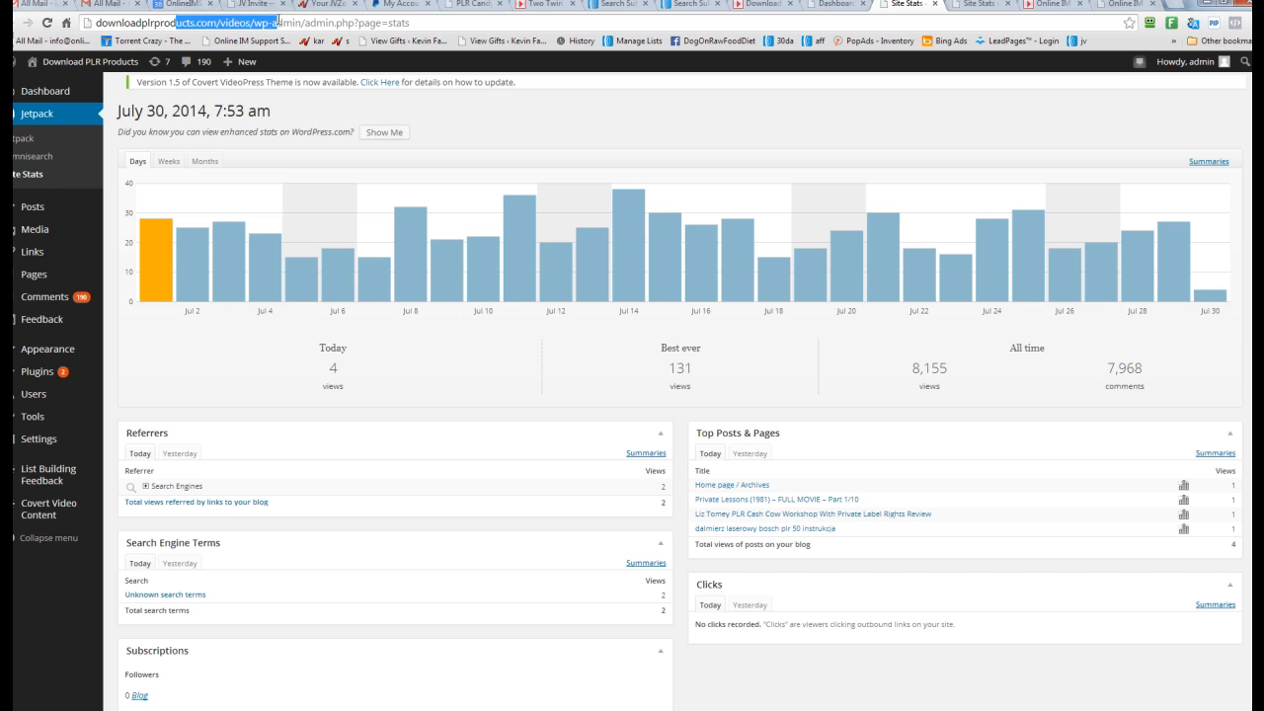
mouse_move(1173, 261)
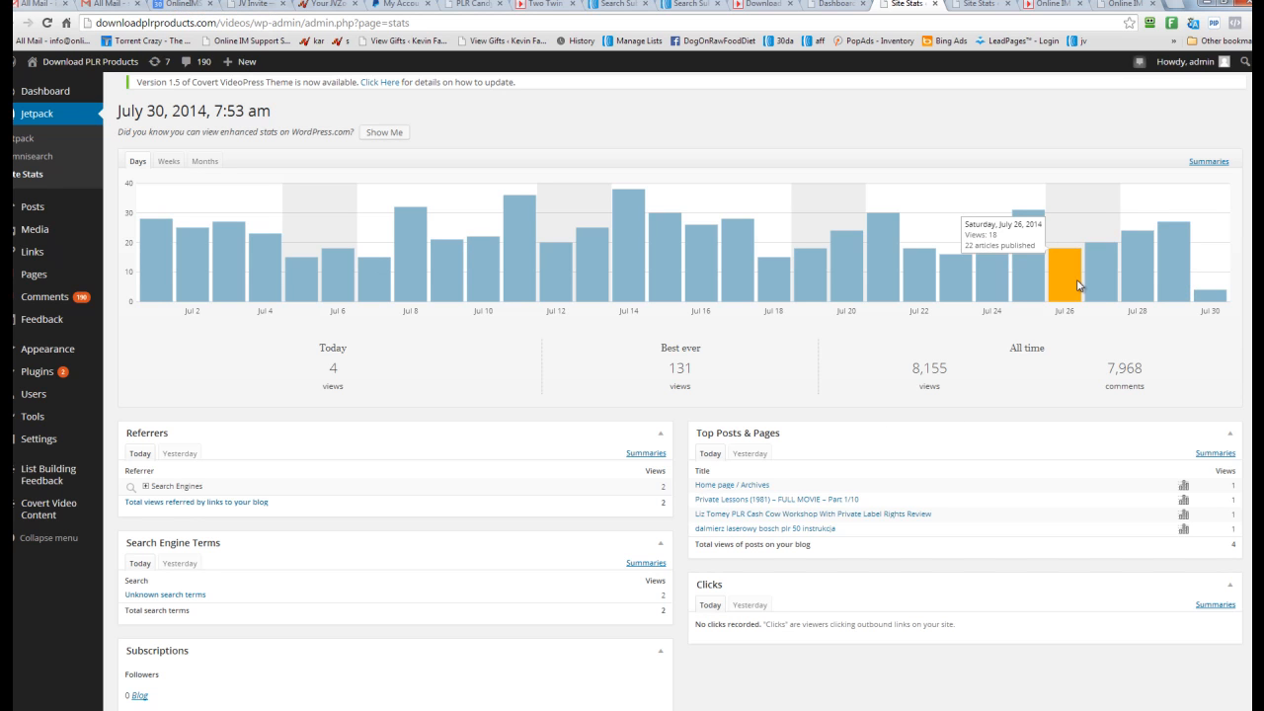
mouse_move(992, 272)
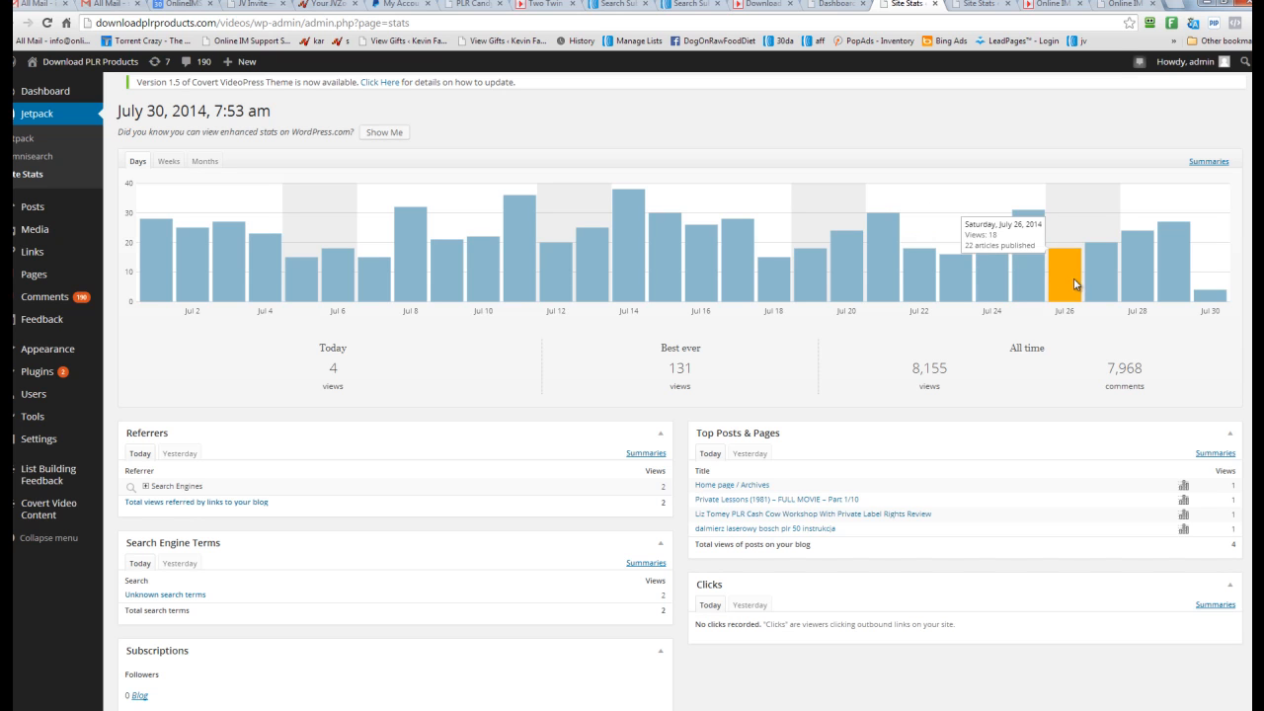
mouse_move(1076, 284)
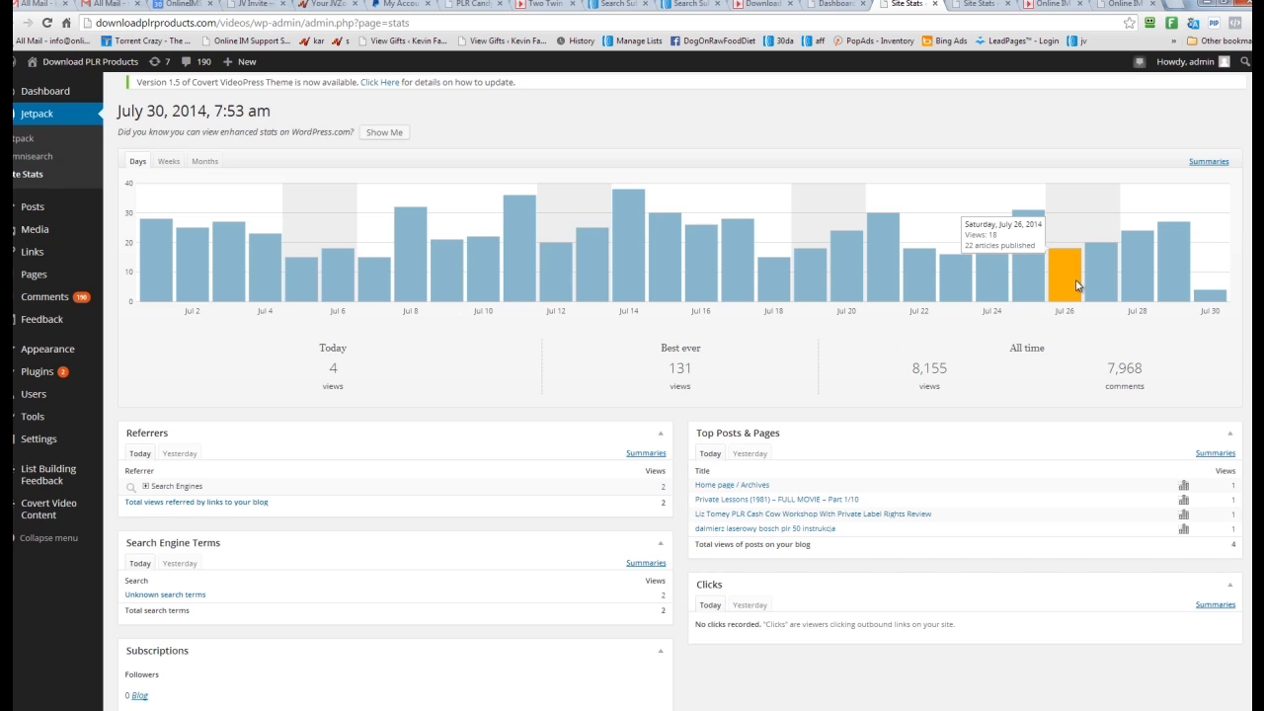
mouse_move(940, 300)
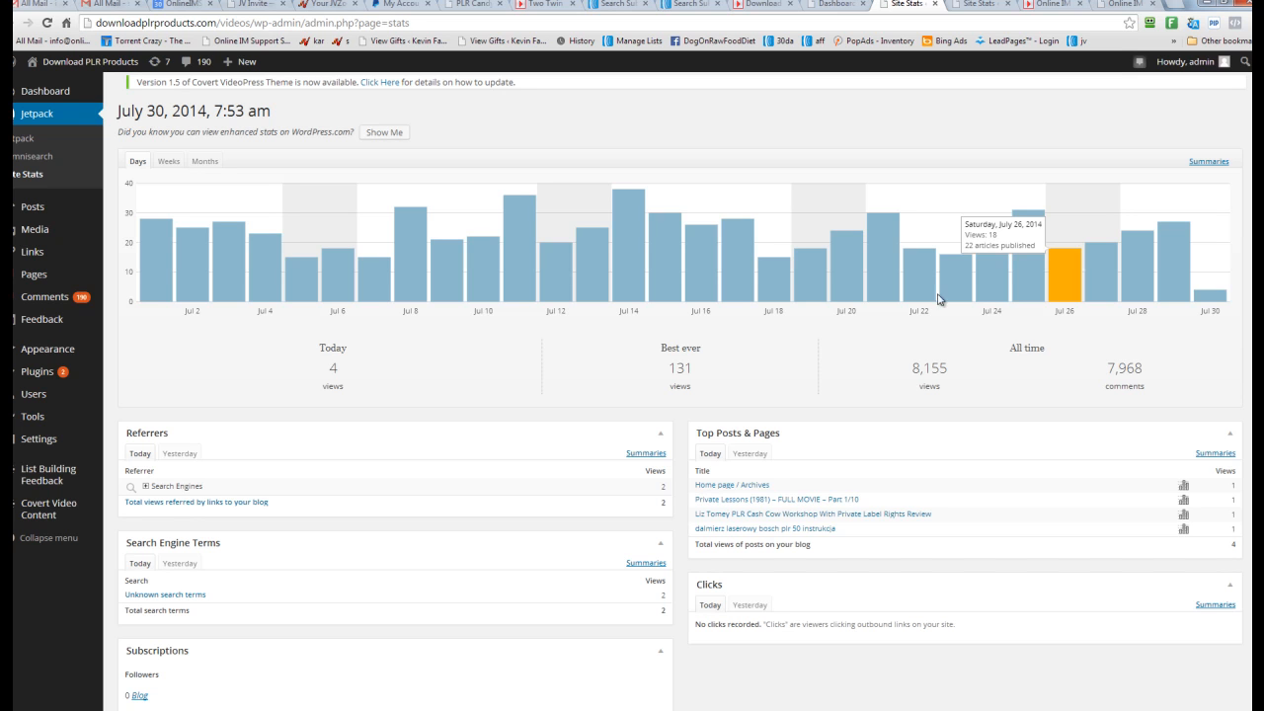
mouse_move(691, 402)
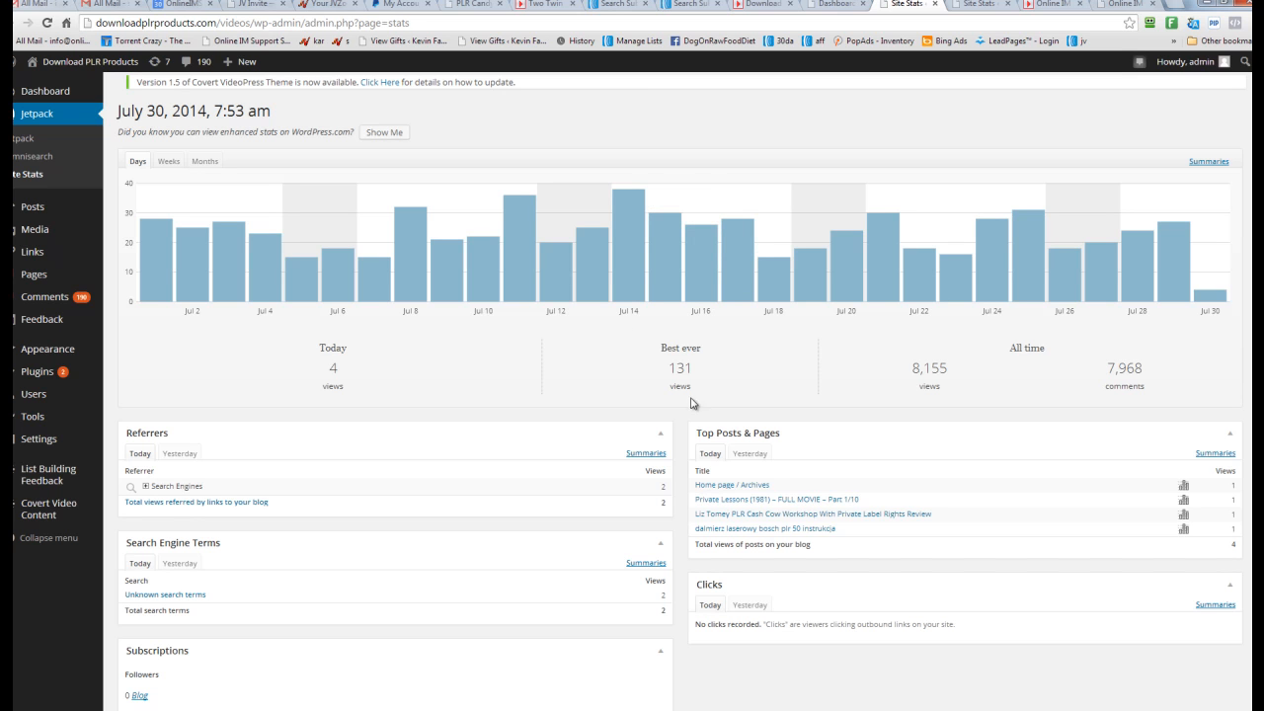
mouse_move(608, 379)
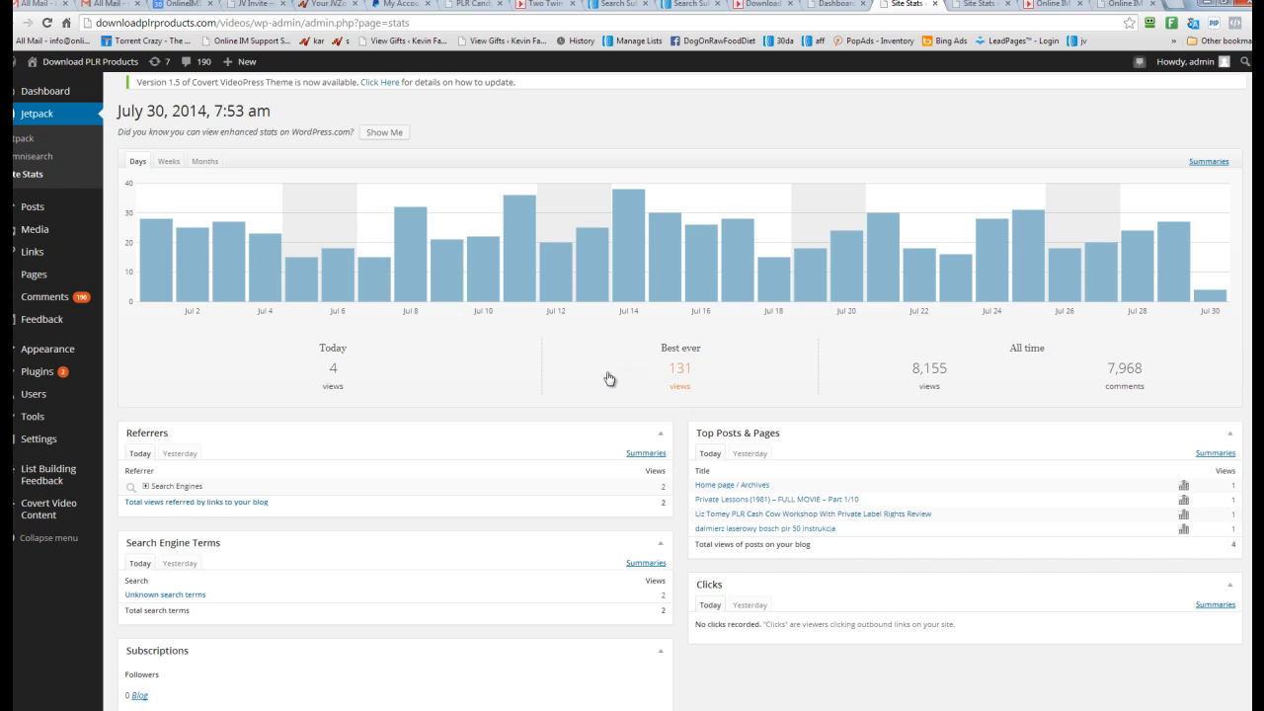
mouse_move(647, 398)
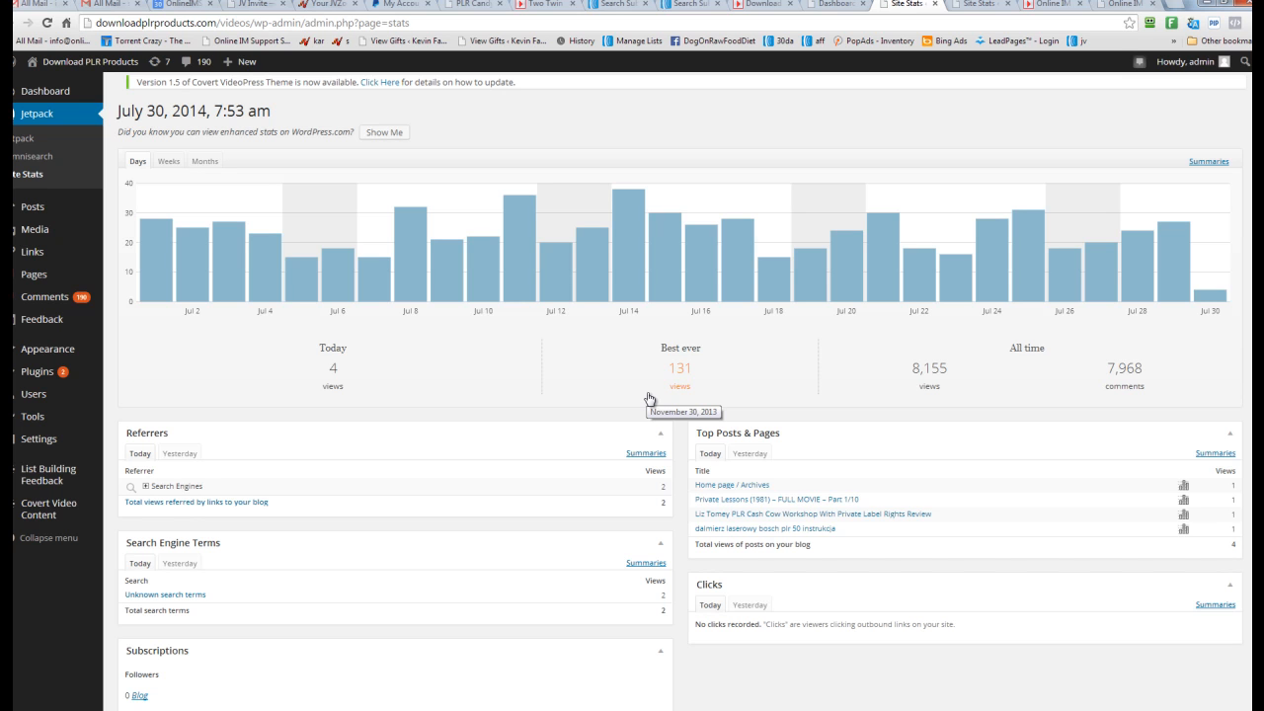
mouse_move(478, 399)
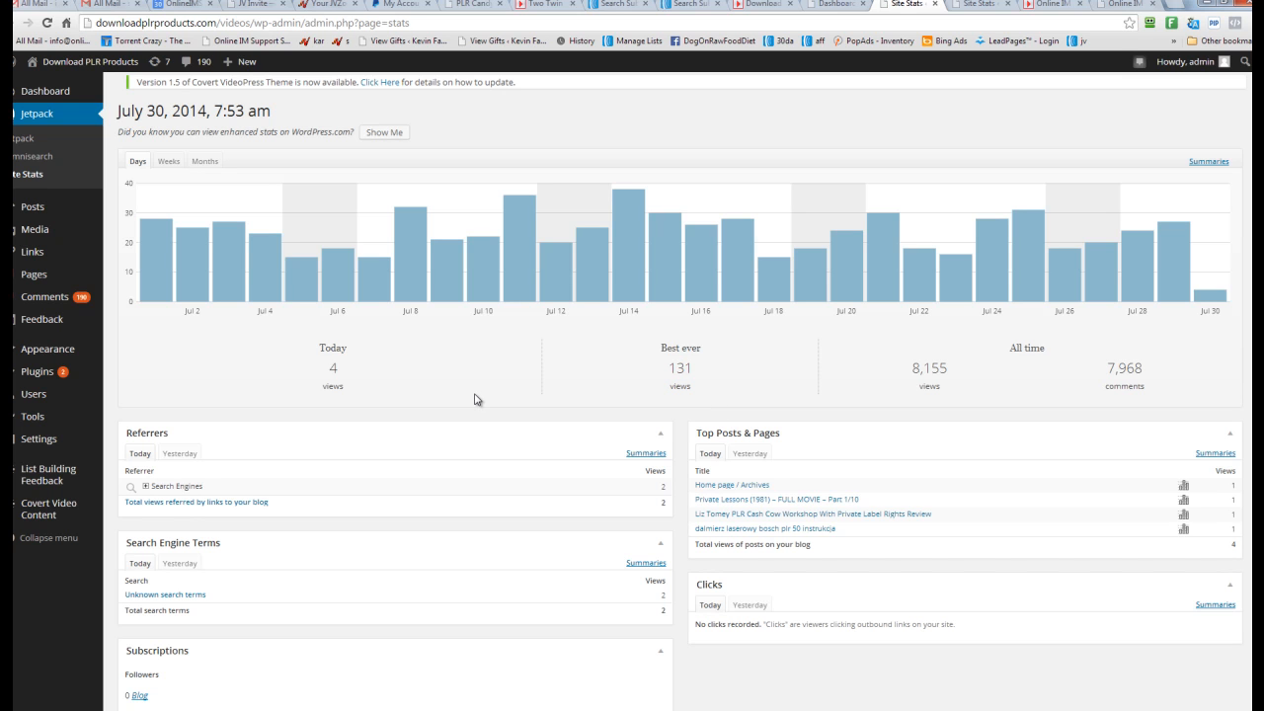
- Review the views chart with best-ever 131 views, then switch to AWeber Manage Subscribers
scroll("down", 3)
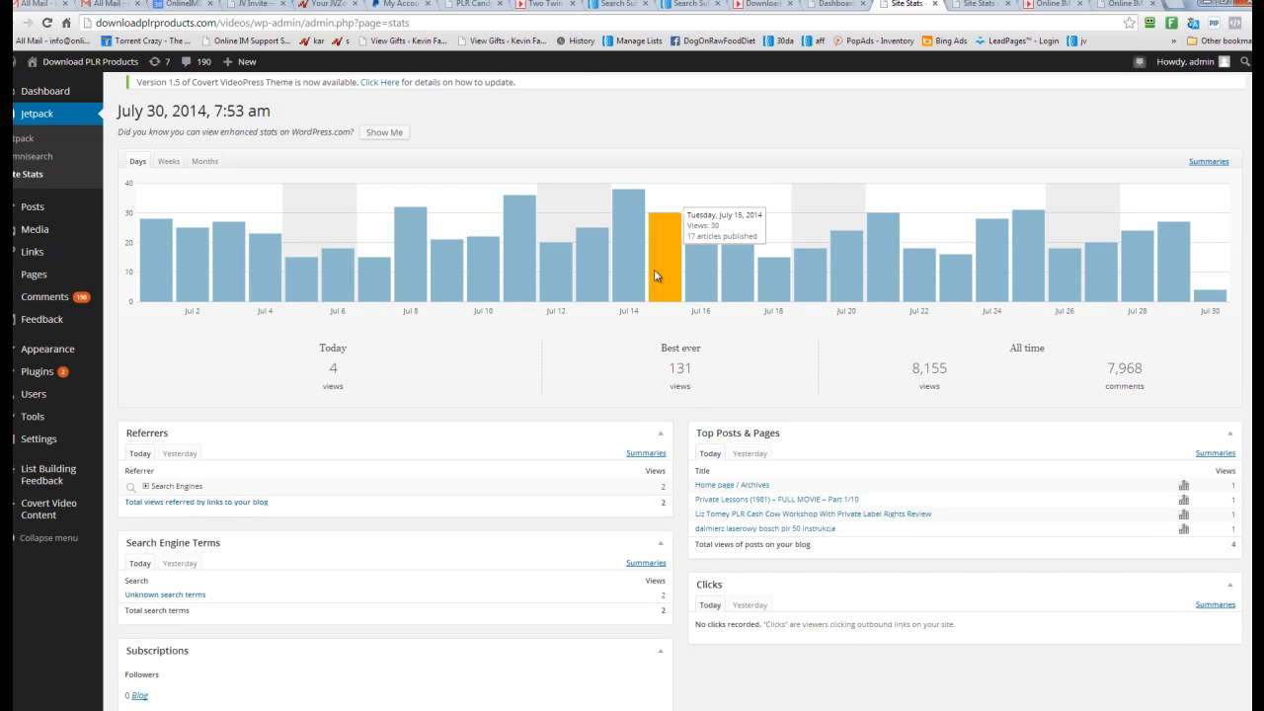
mouse_move(693, 8)
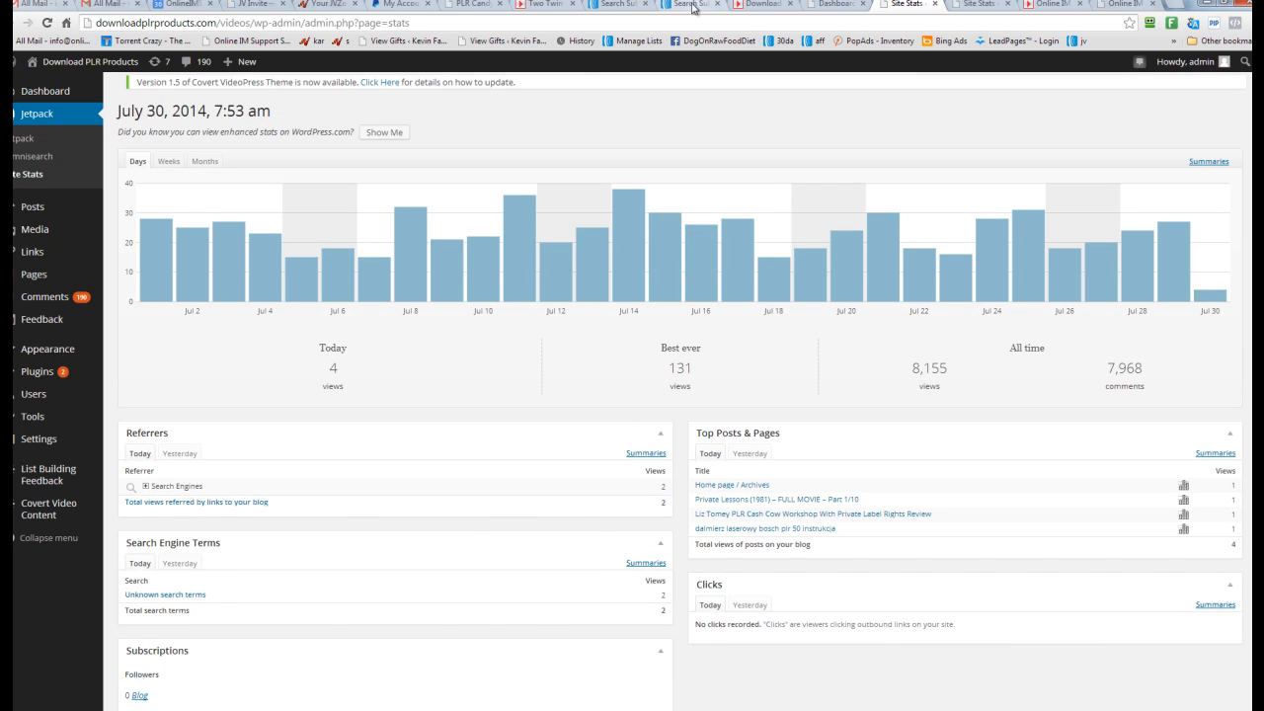
left_click(691, 6)
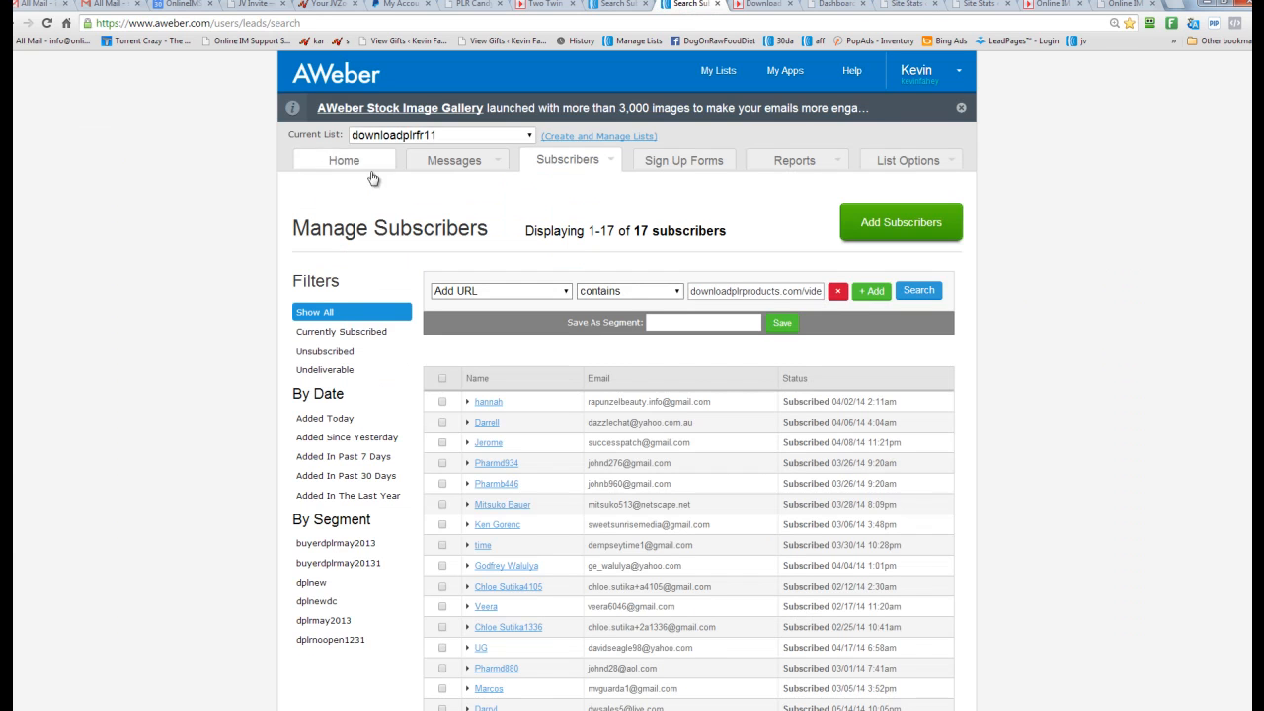
- Search subscribers whose Add URL contains the video site address, returning 17 subscribers
right_click(316, 300)
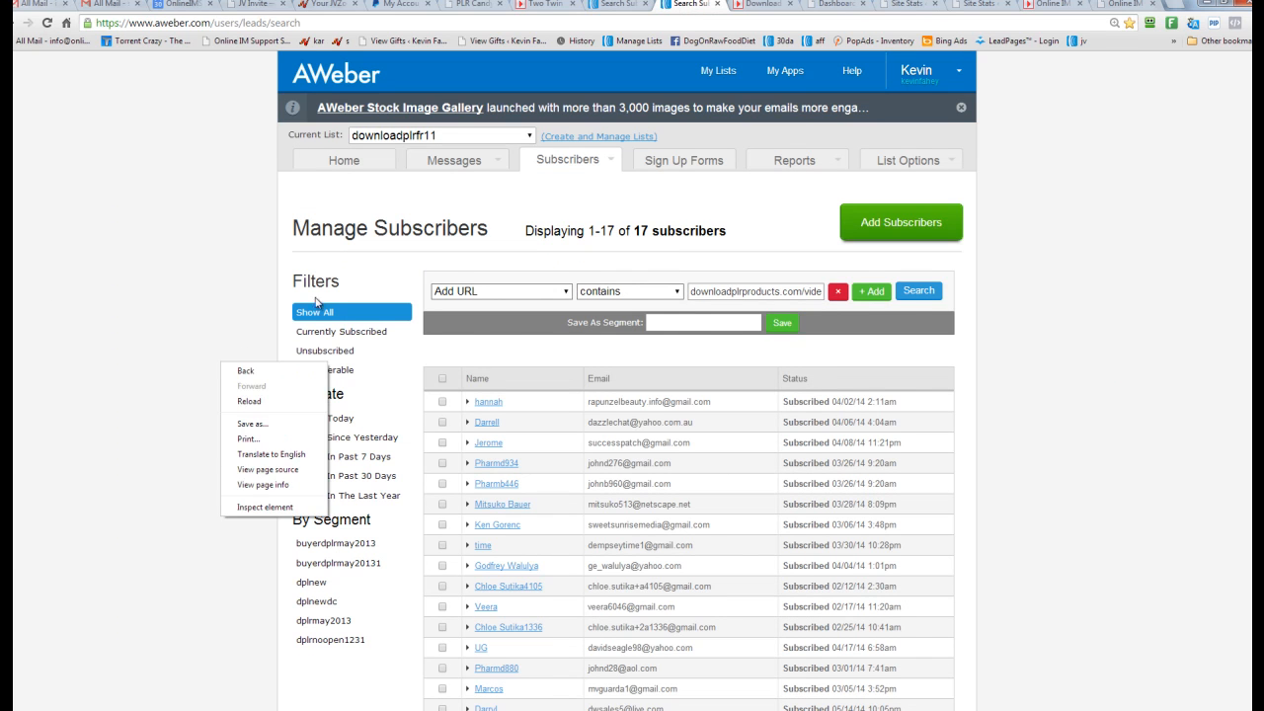
left_click(602, 296)
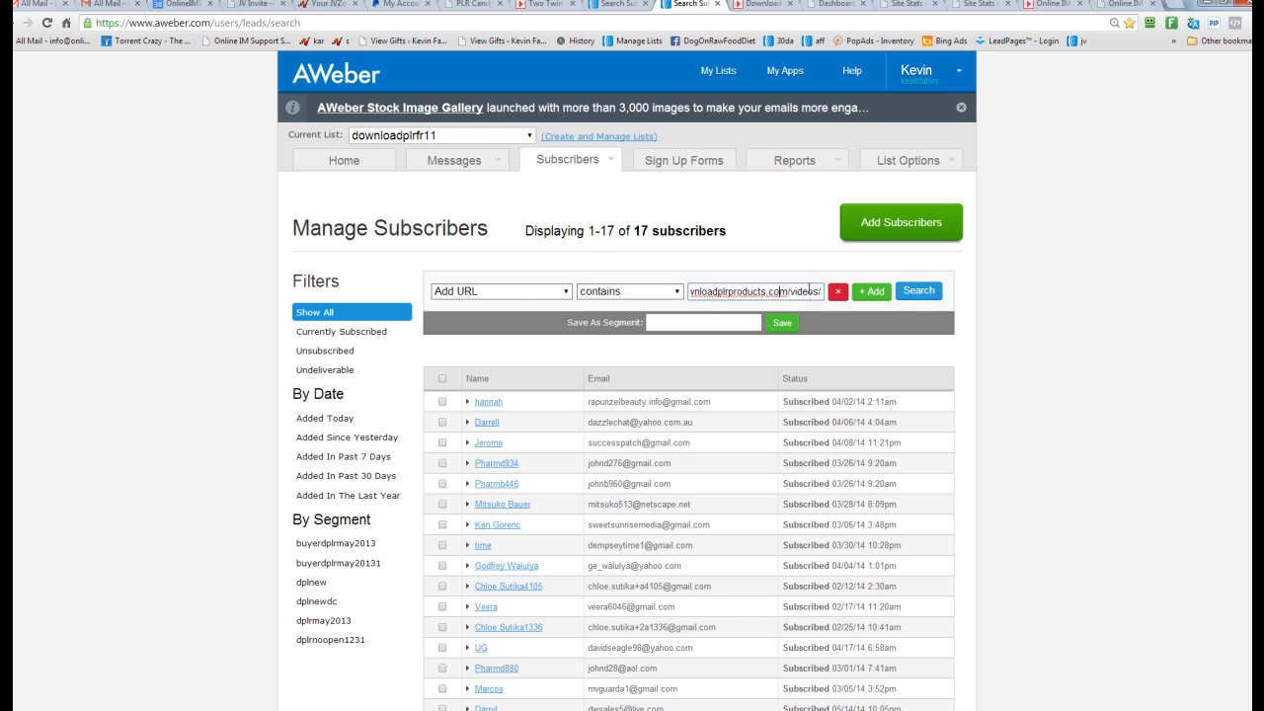
left_click(917, 290)
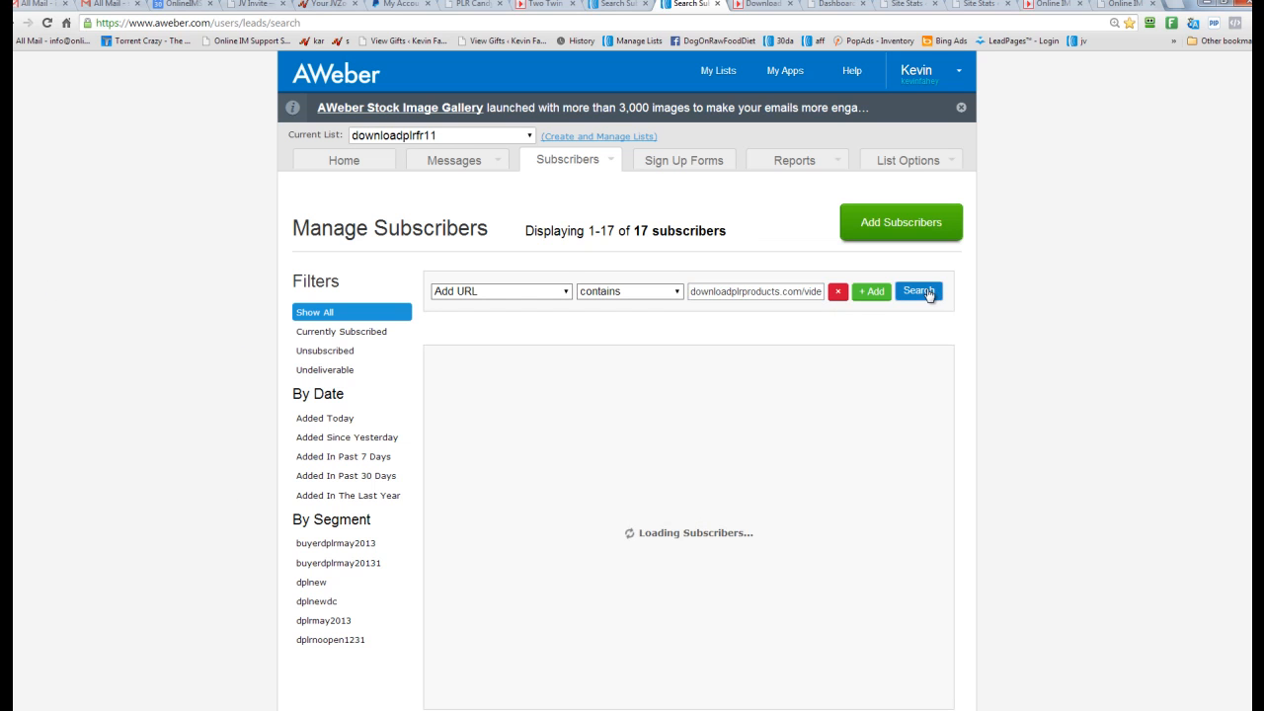
left_click(916, 290)
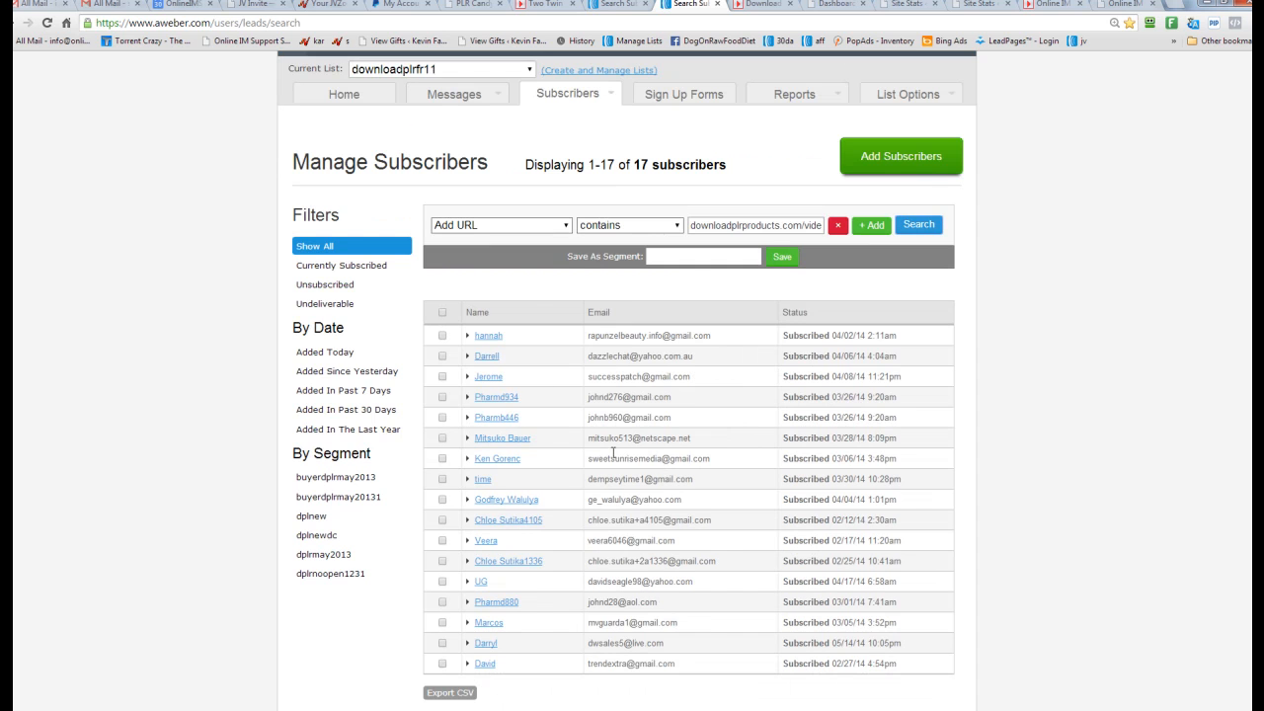
scroll("down", 3)
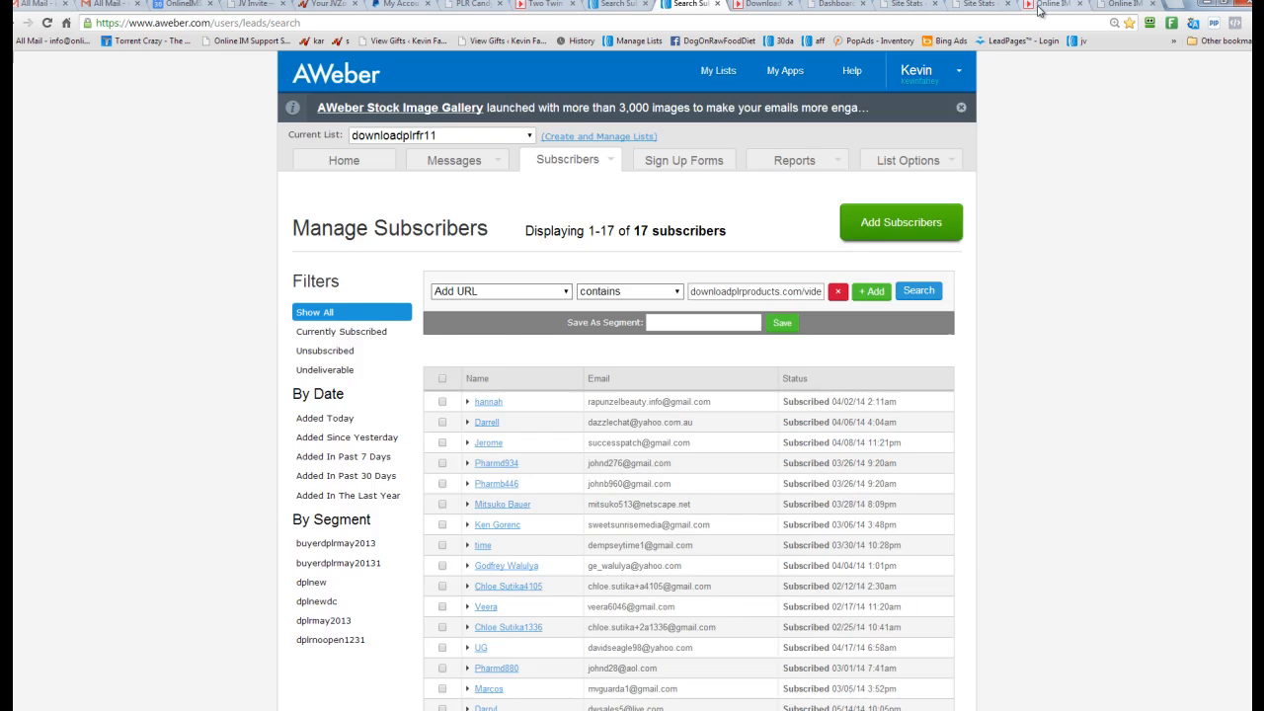
- Switch to the Online IM Support blog's Recently Added Videos page
left_click(1051, 4)
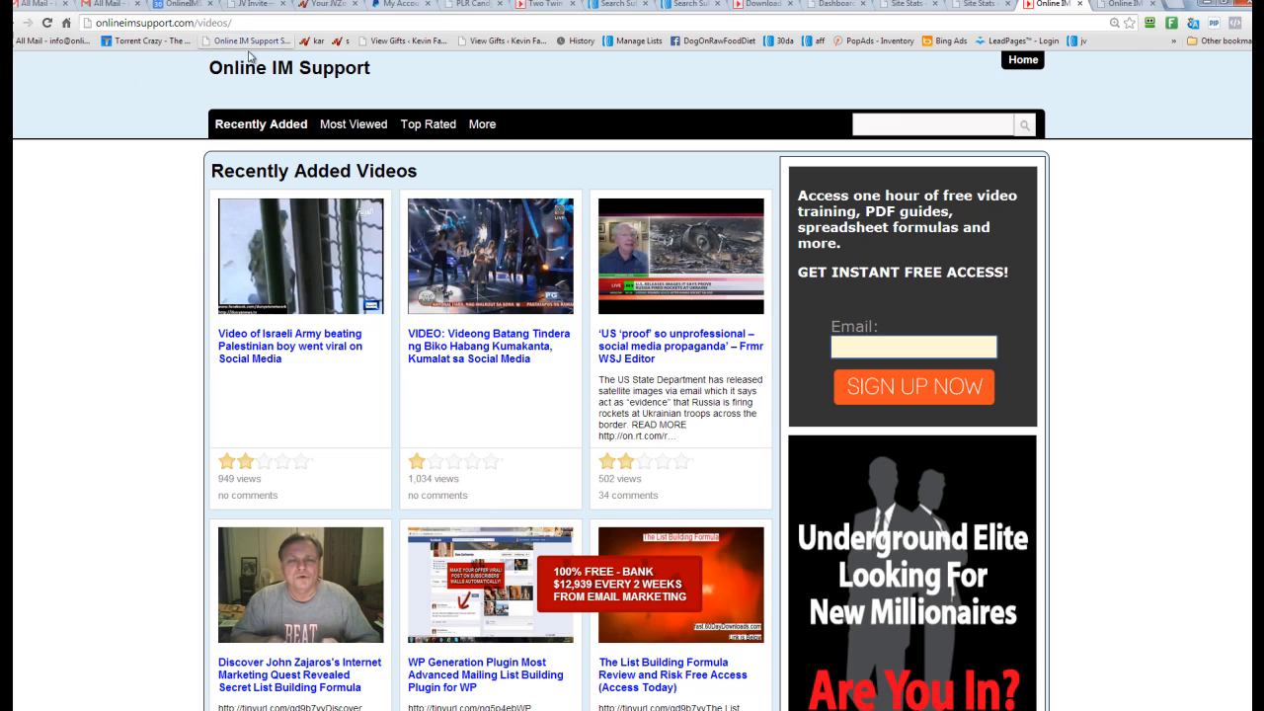
- Browse the Recently Added videos listing around the 'US proof so unprofessional' post
scroll("down", 3)
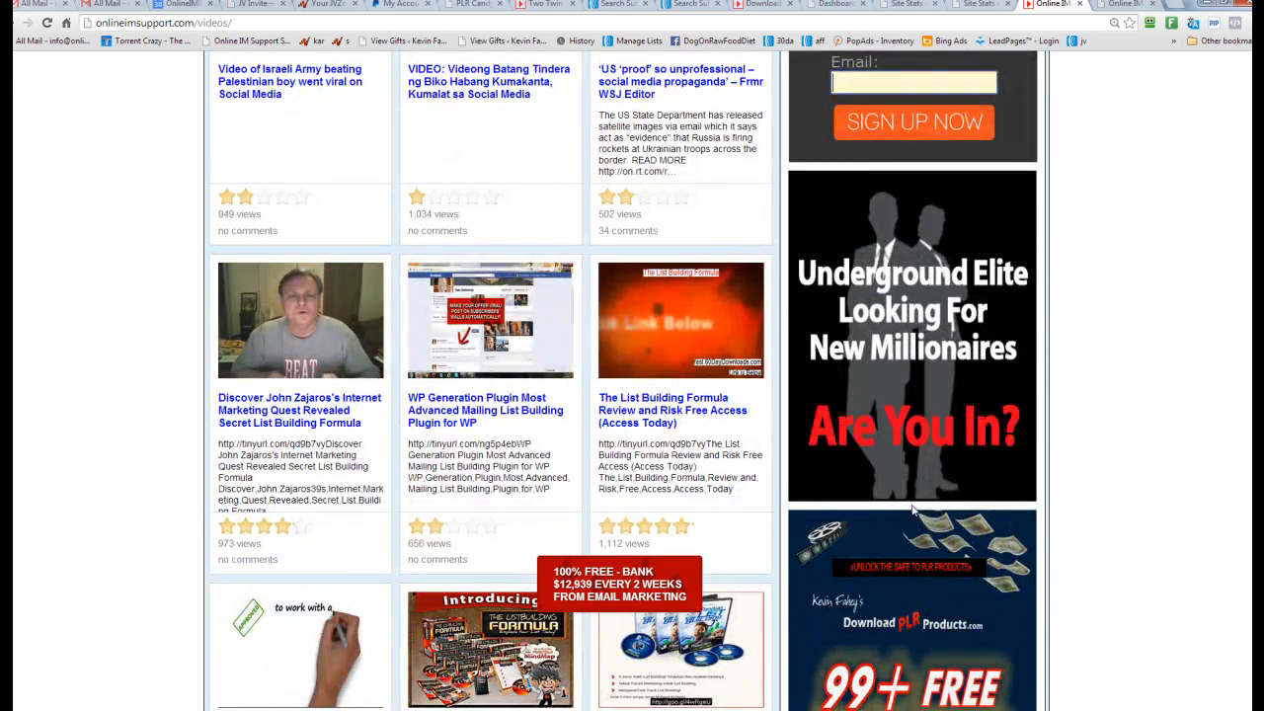
scroll("down", 3)
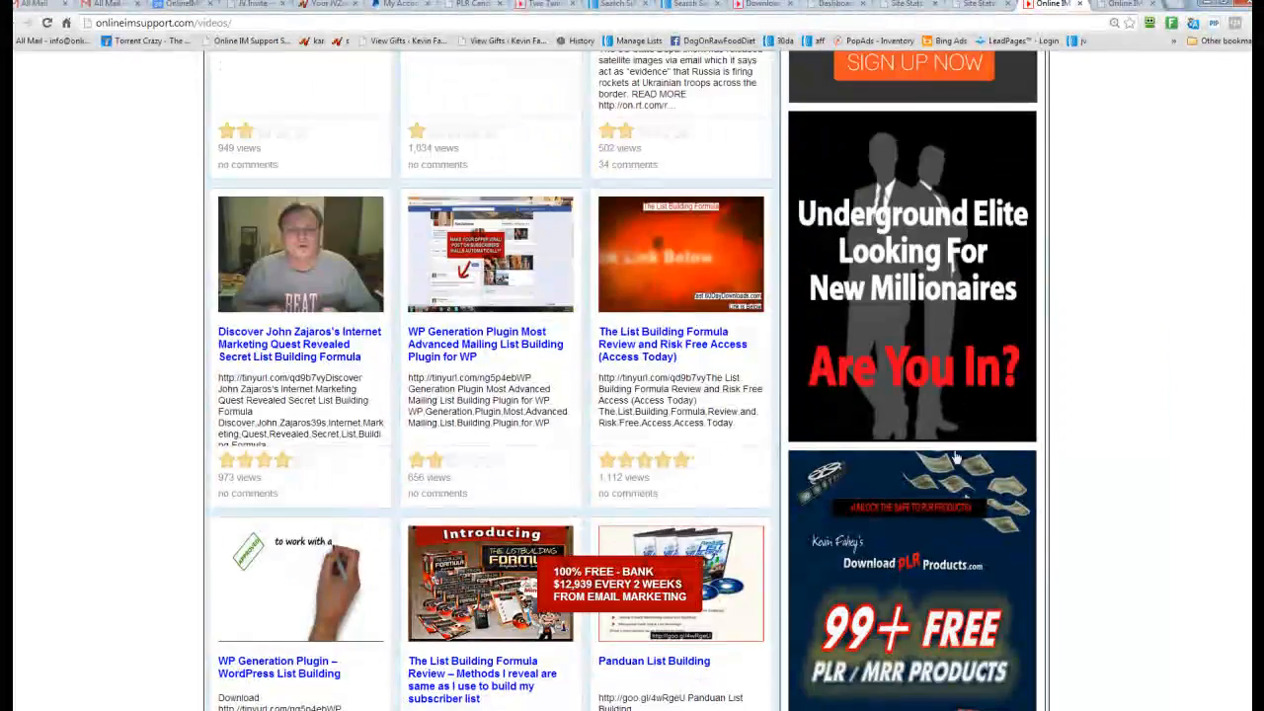
scroll("up", 3)
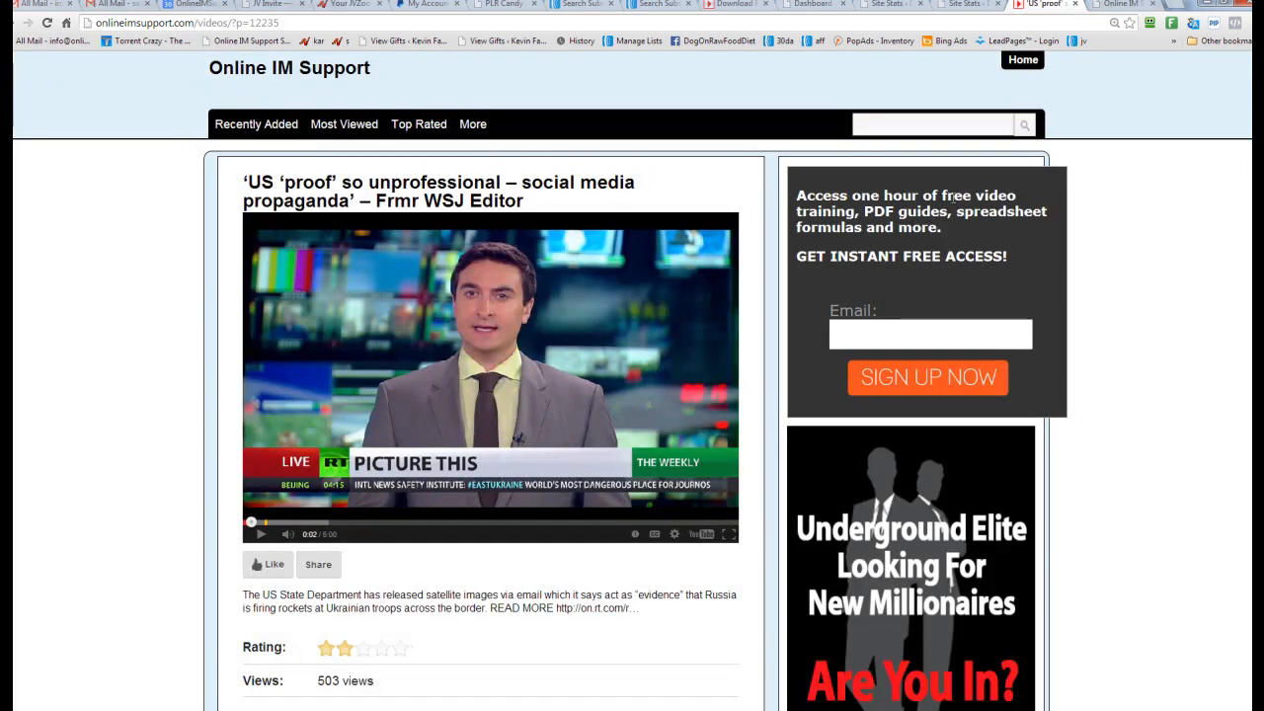
- Switch to the covertvideopress.com affiliate launch page tab
left_click(928, 331)
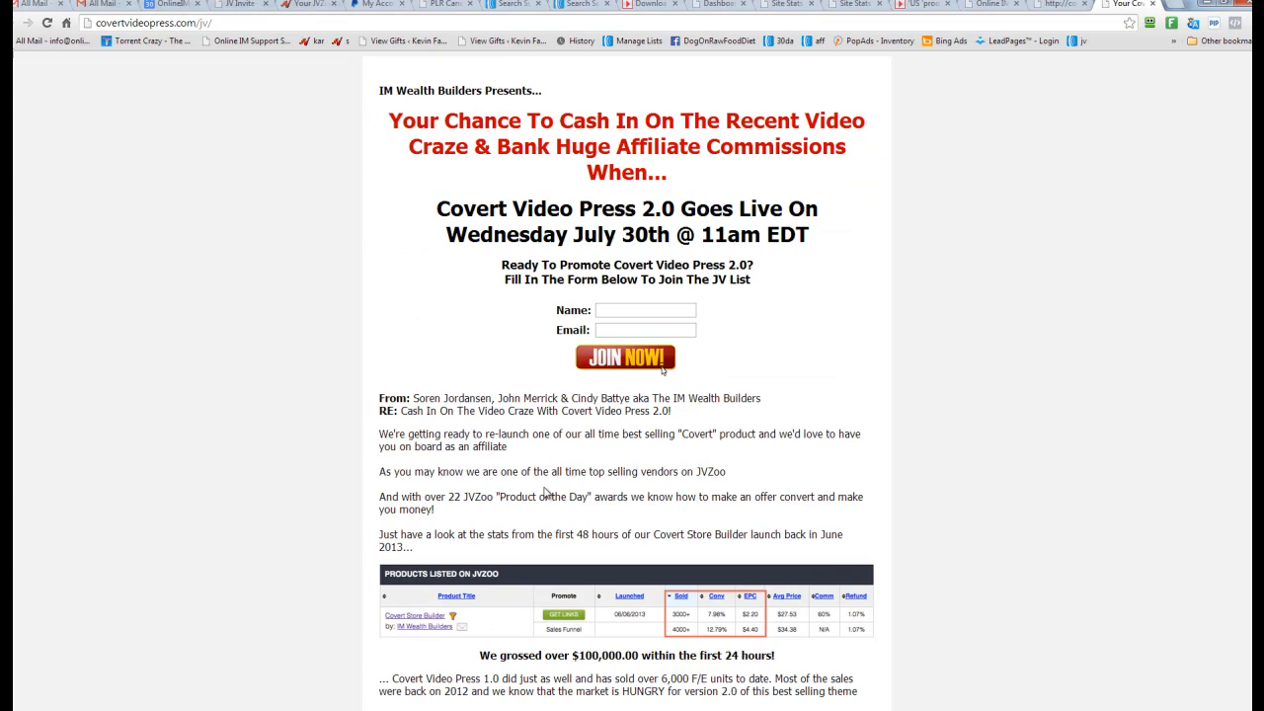
- Read through the launch page and highlight the Wednesday July 30th launch time text
scroll("down", 3)
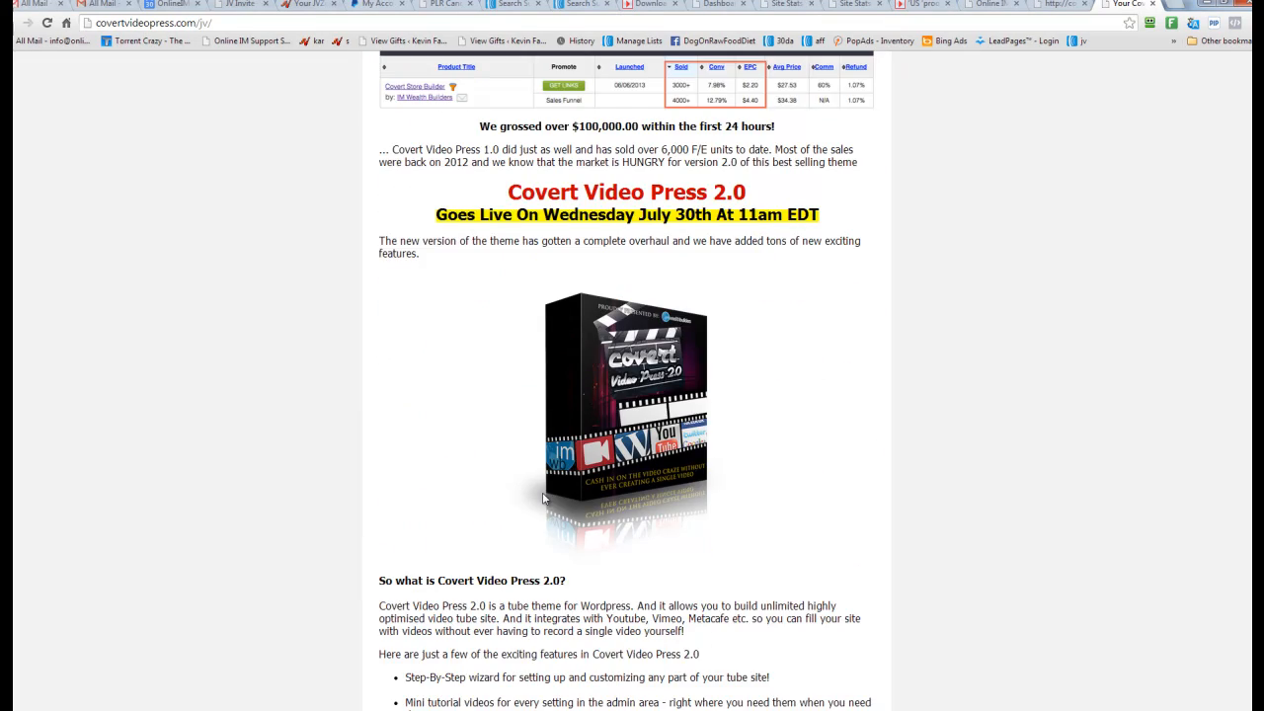
scroll("down", 3)
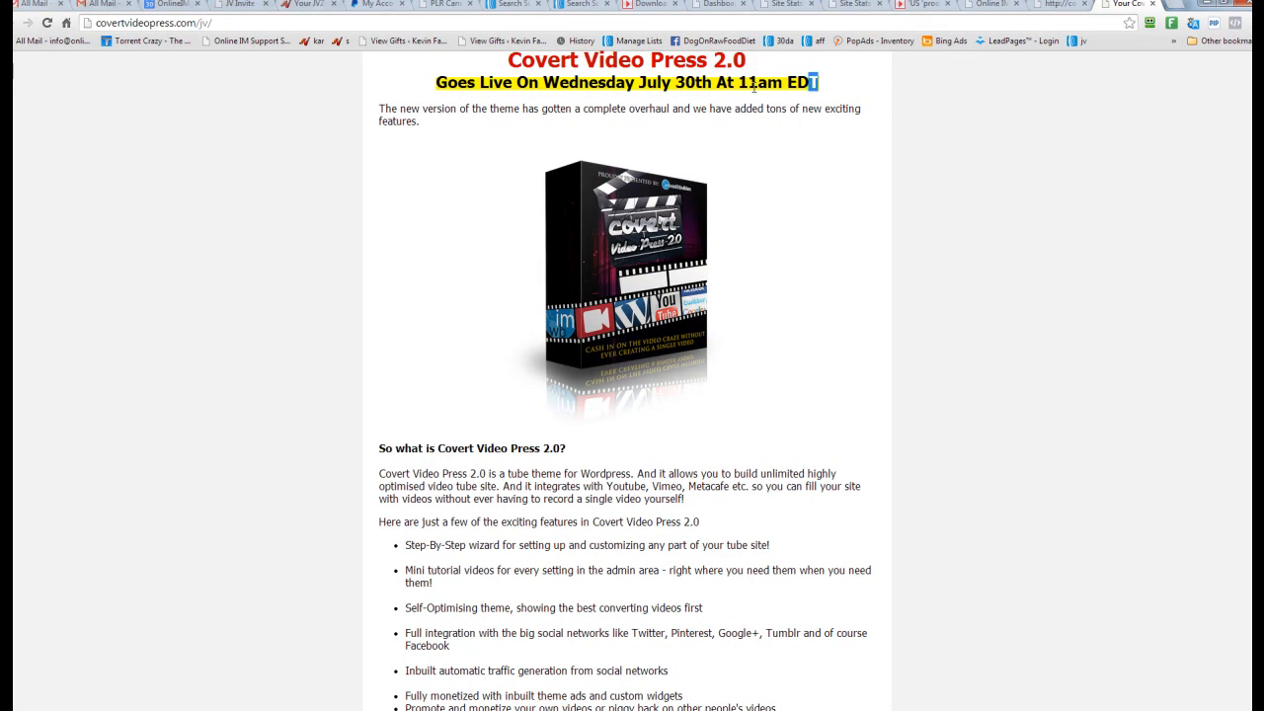
left_click_drag(543, 83, 817, 83)
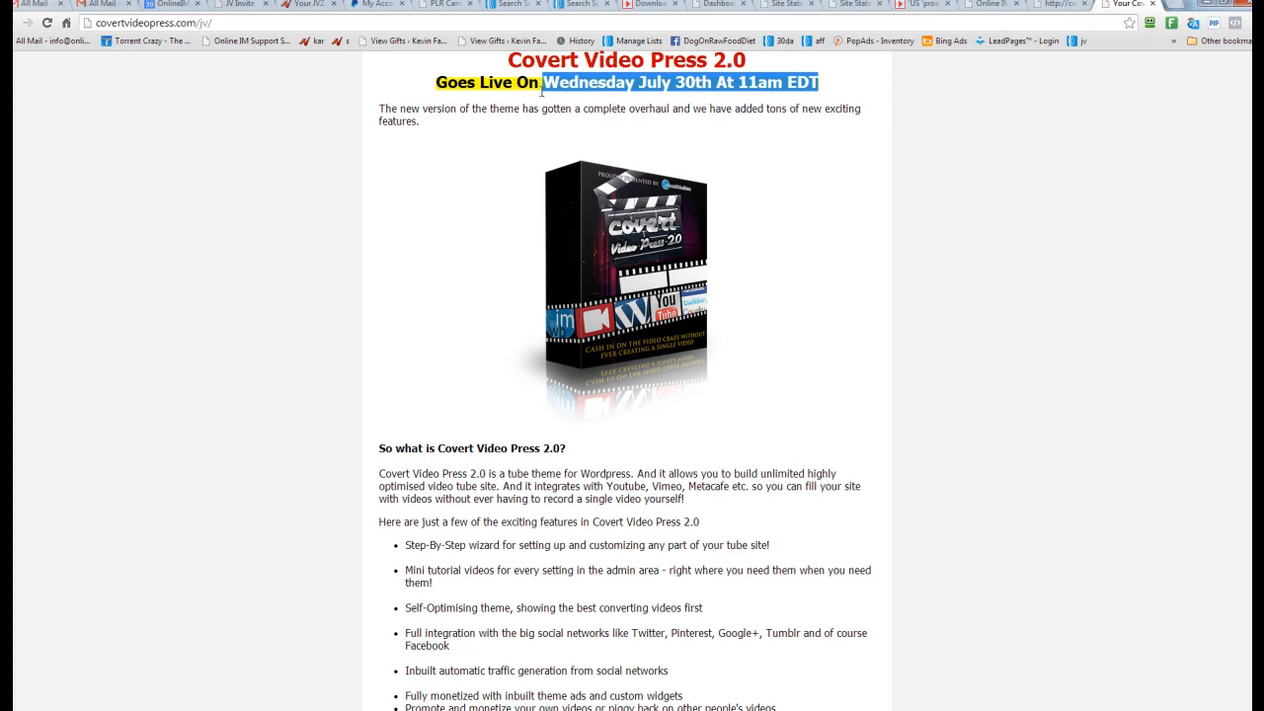
scroll("down", 3)
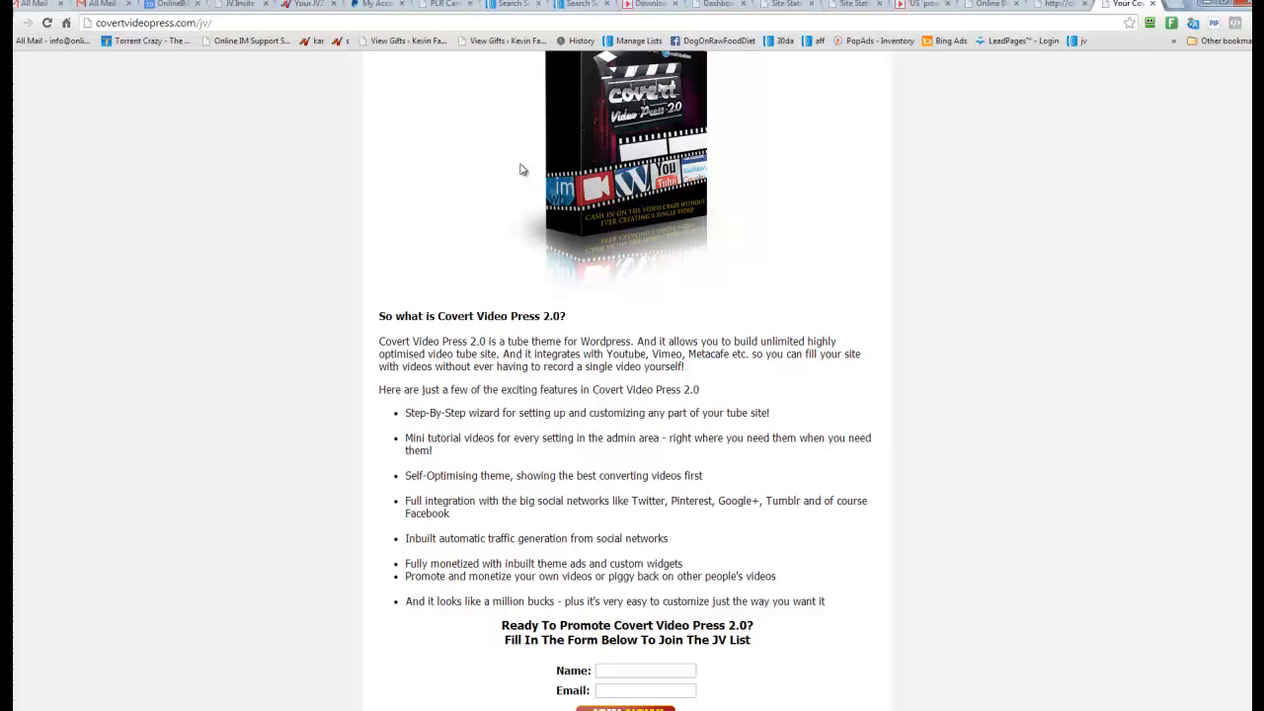
scroll("up", 3)
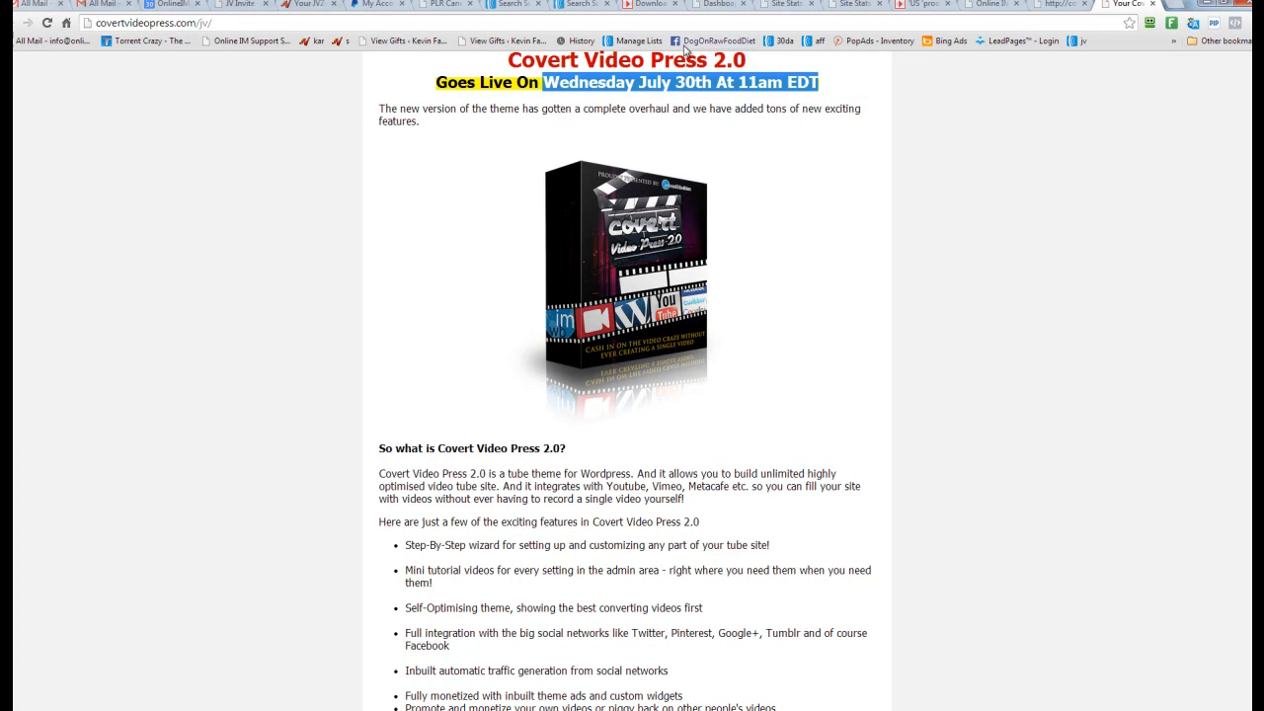
- Flip between the blog's Site Stats and AWeber subscriber list, ending on Site Stats
left_click(786, 4)
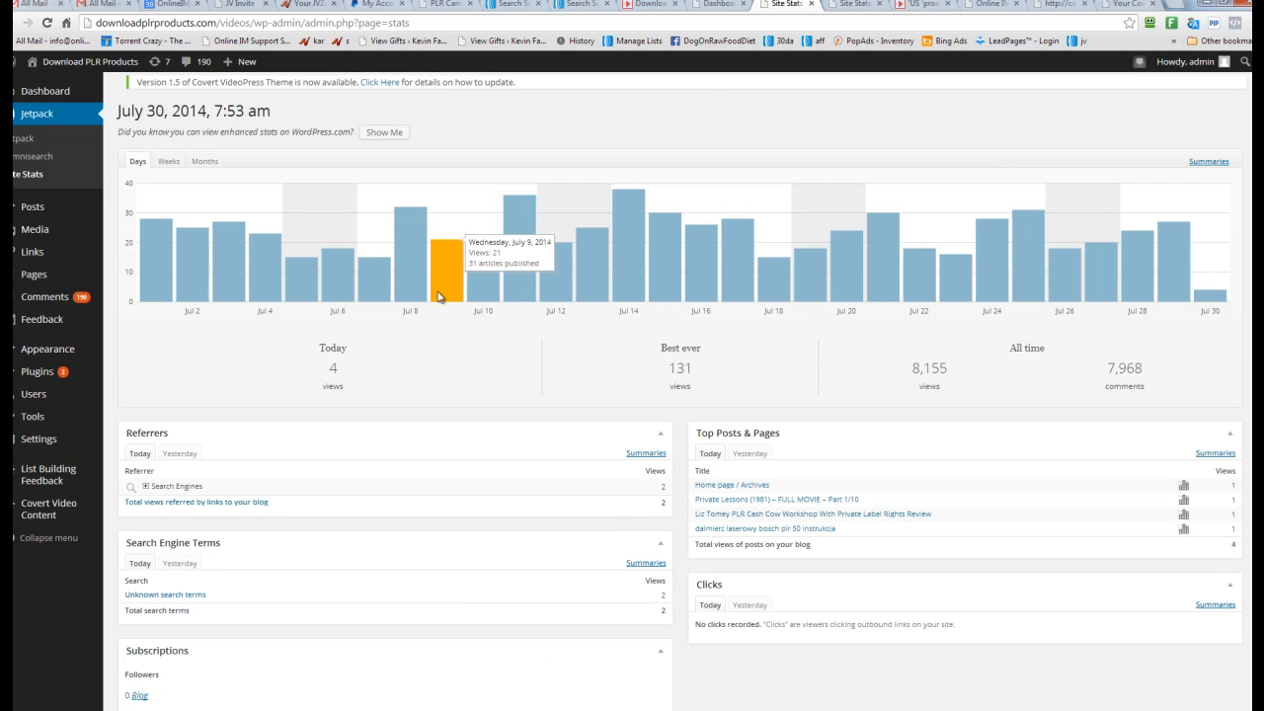
mouse_move(592, 8)
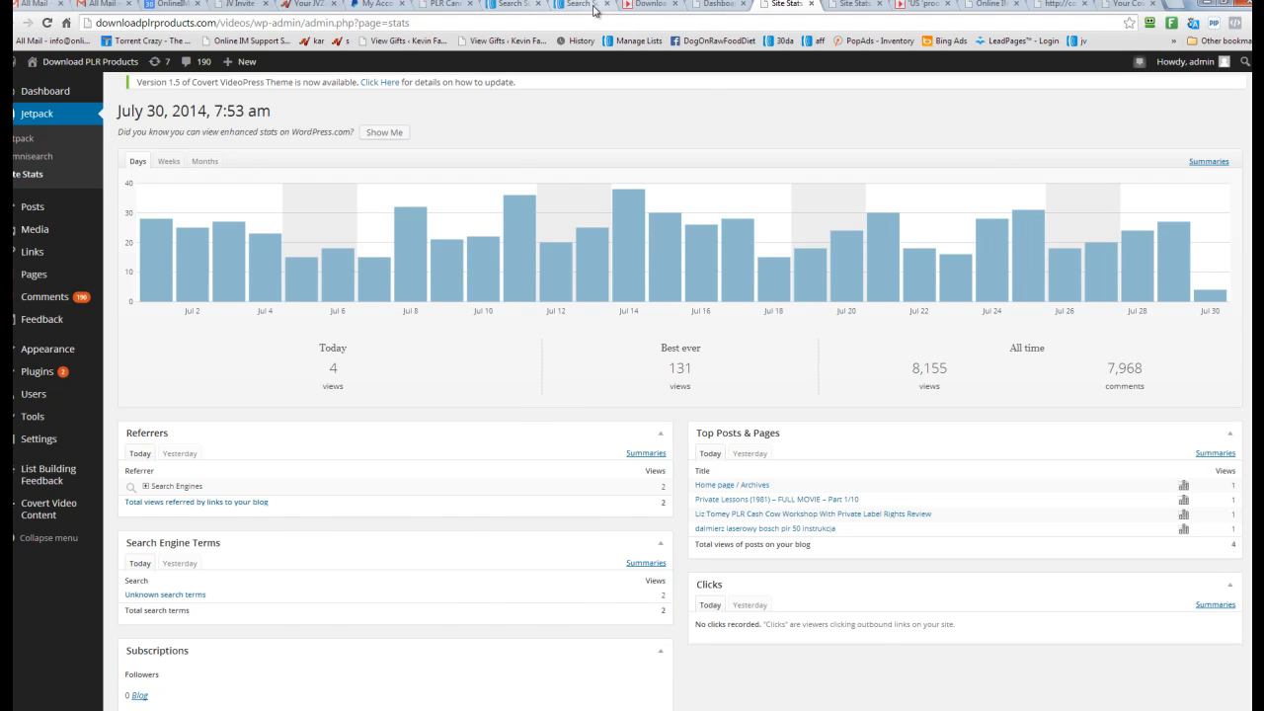
left_click(577, 6)
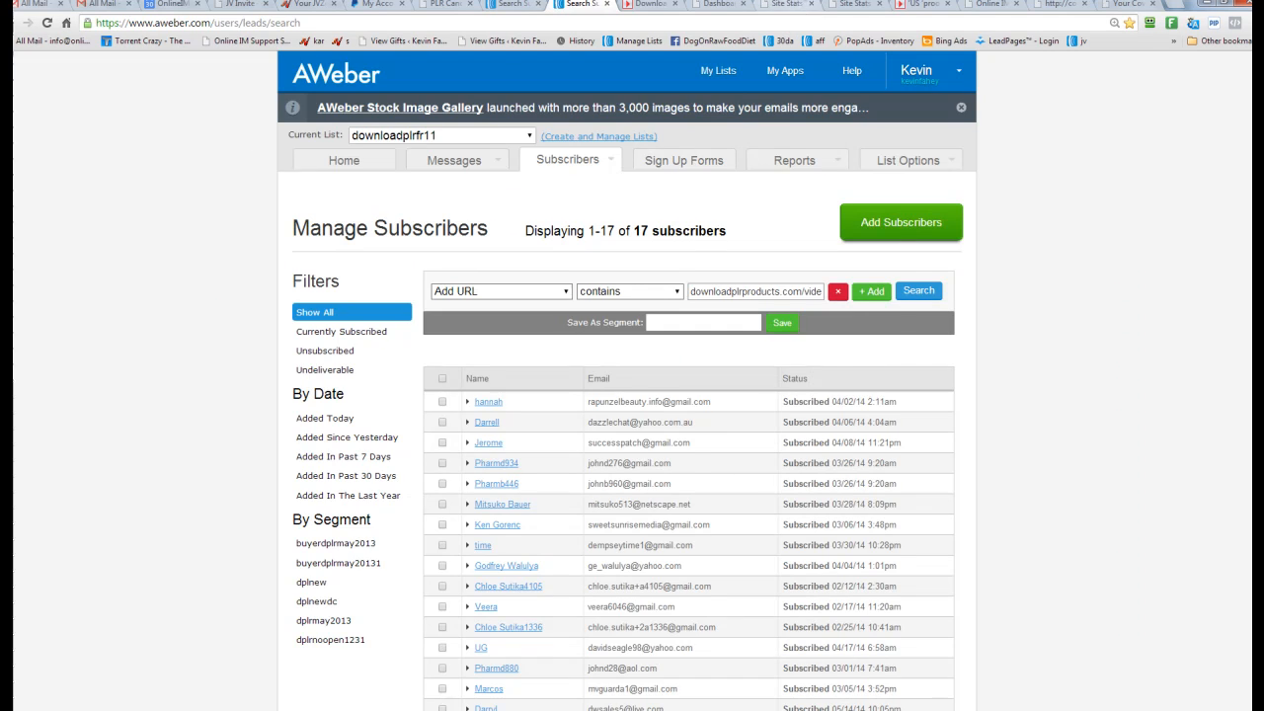
left_click(785, 4)
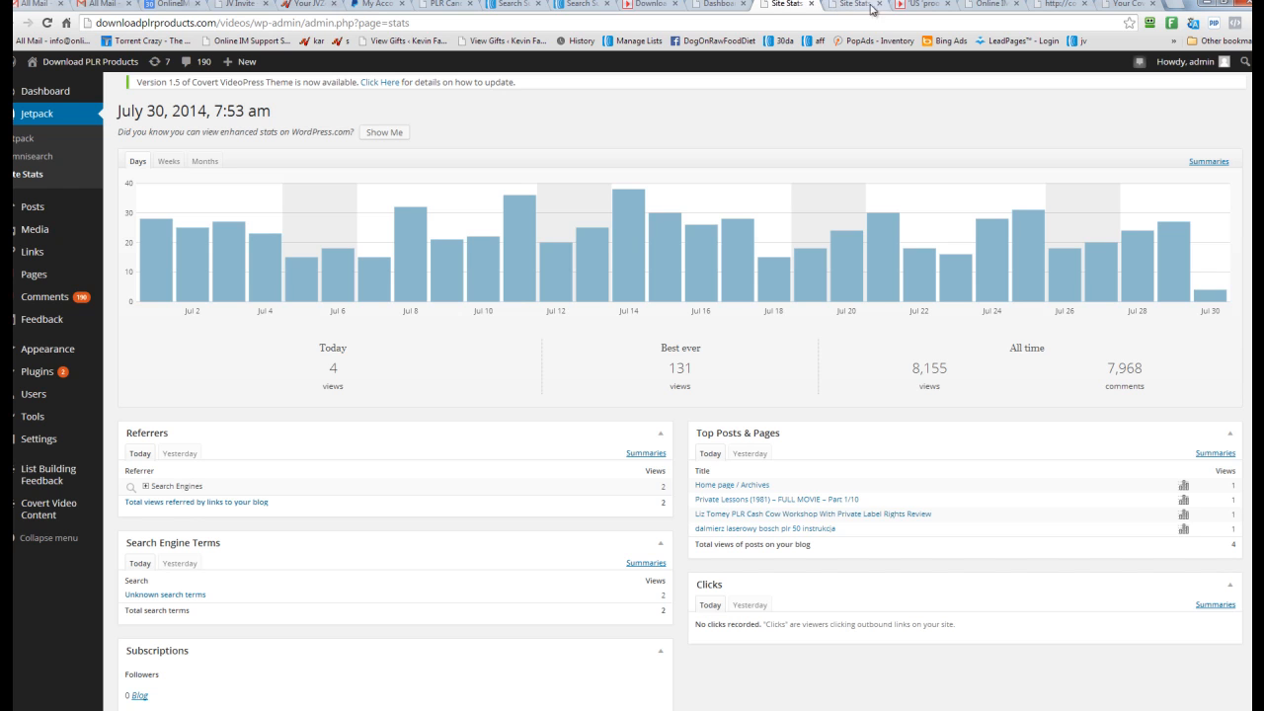
- Return to the 'US proof so unprofessional' video post tab showing 503 views
left_click(918, 3)
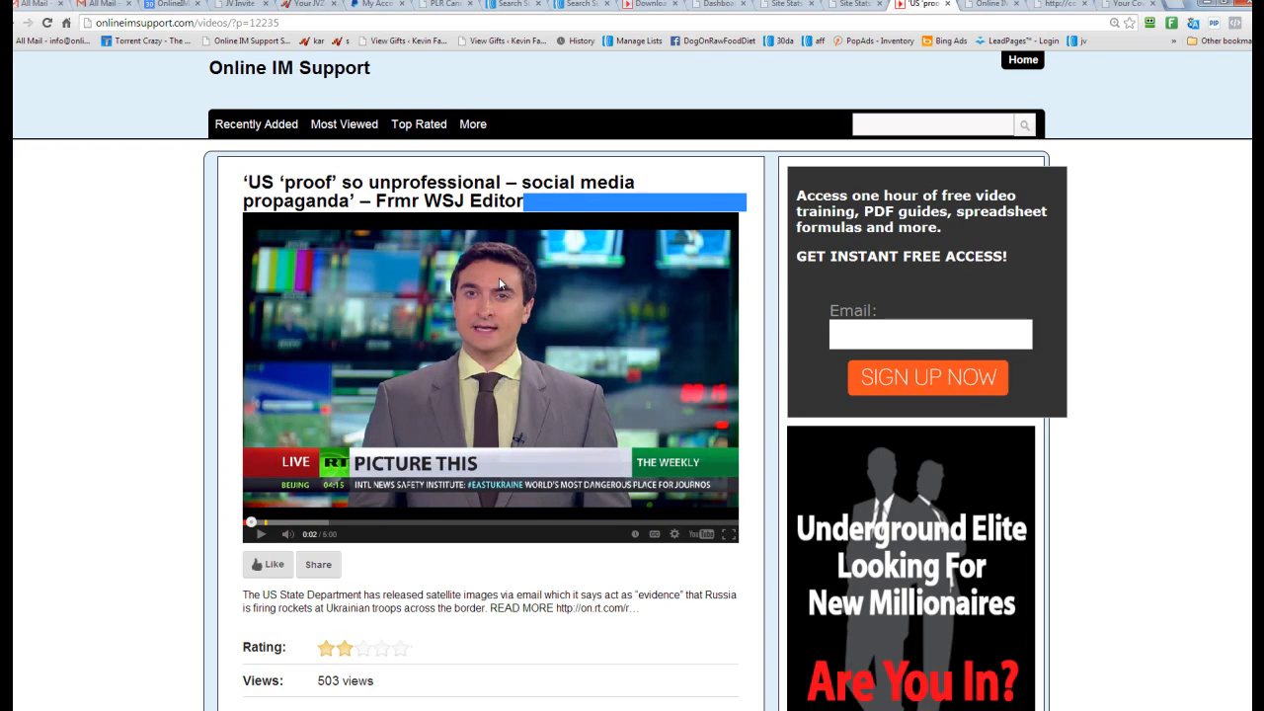
mouse_move(387, 166)
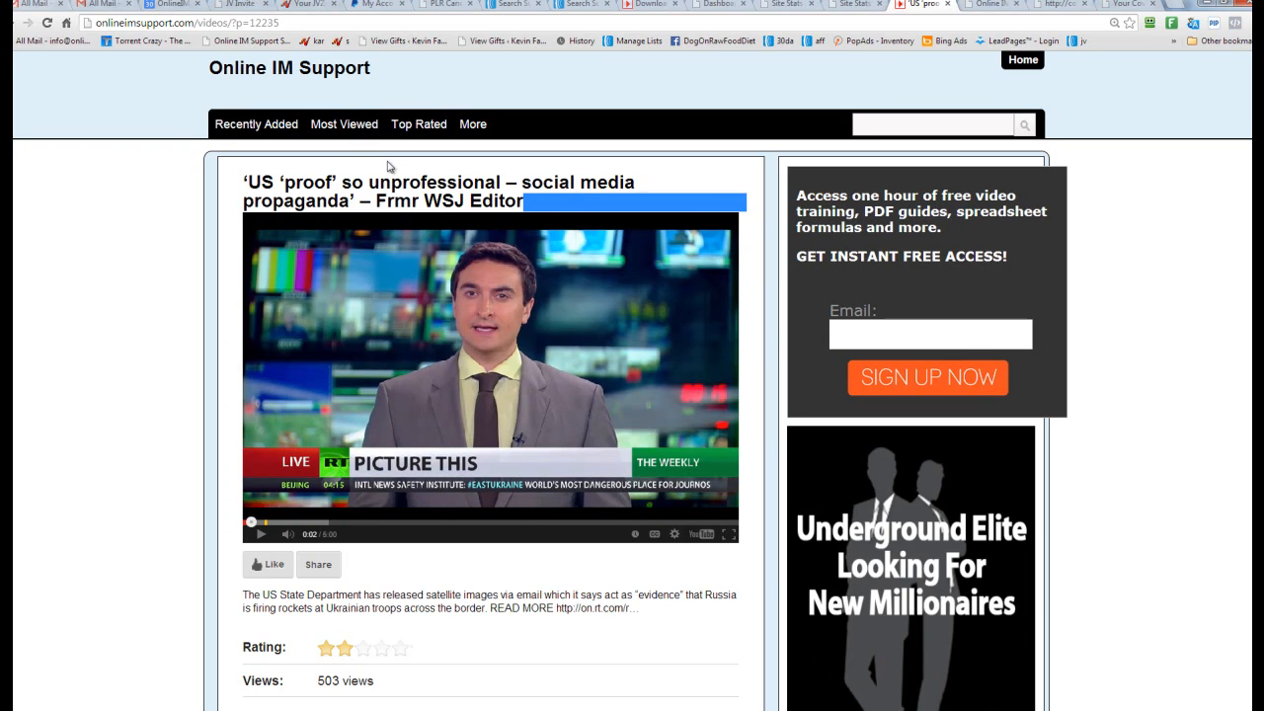